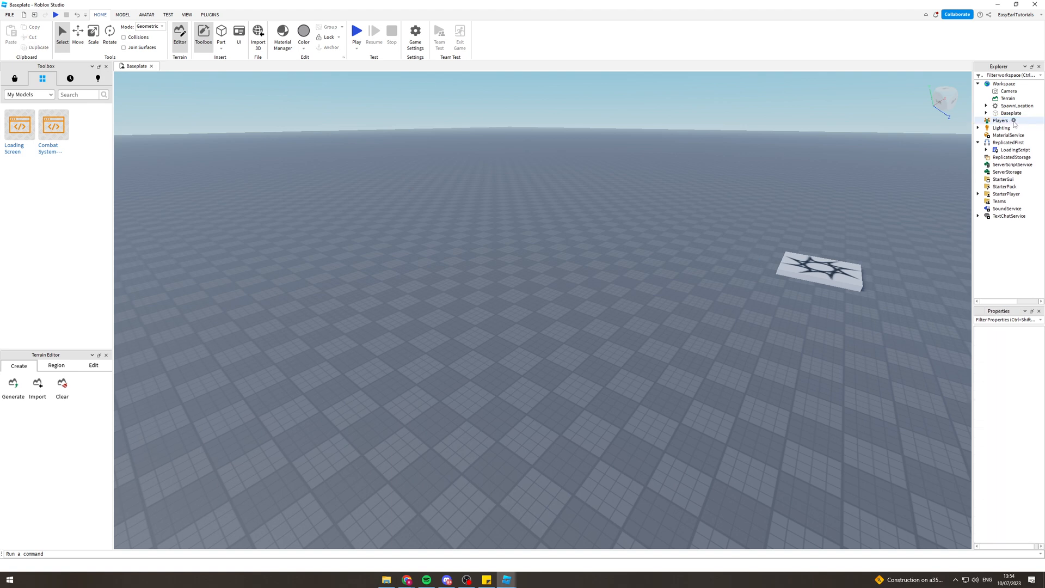
# Insert a new Part under Workspace and rename it teleport1.
pyautogui.rightClick(1000, 119)
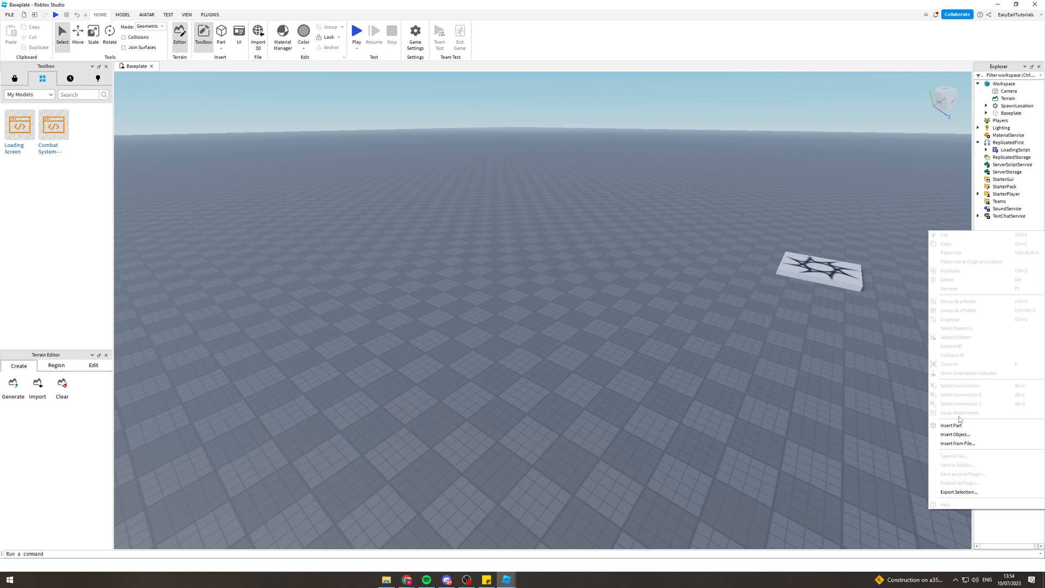
pyautogui.click(952, 426)
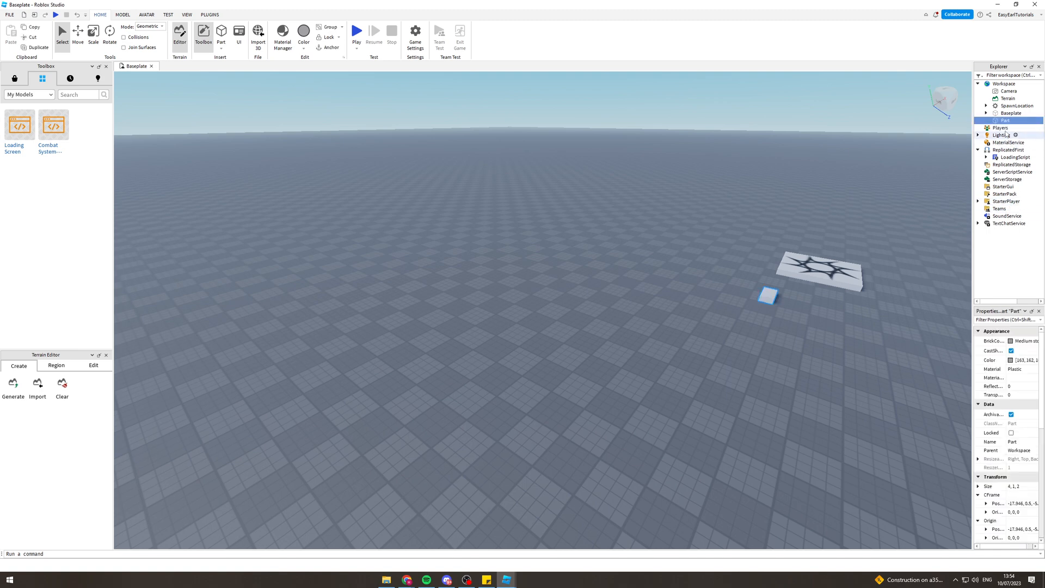
pyautogui.rightClick(1008, 120)
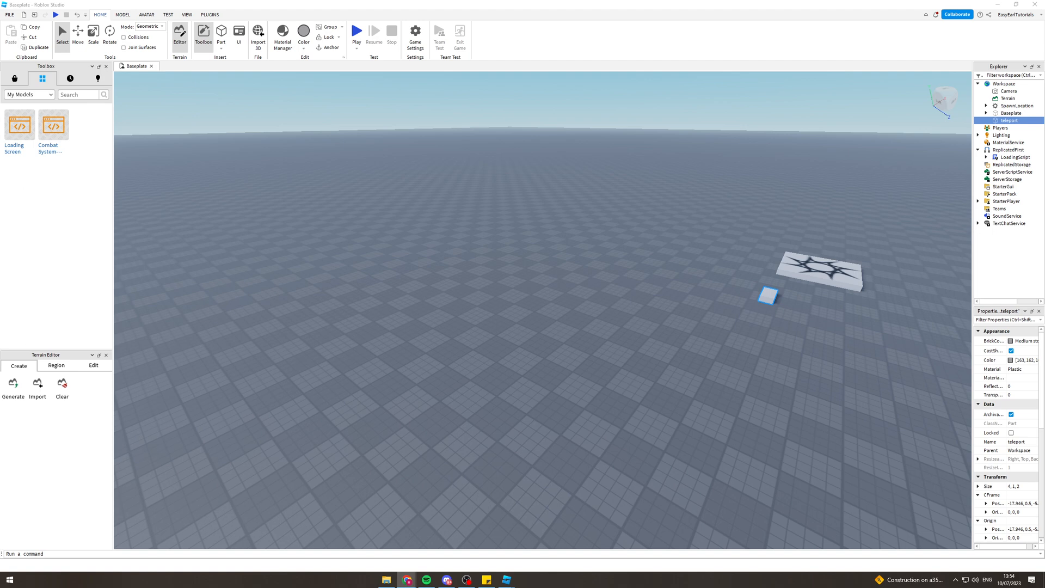
pyautogui.rightClick(1011, 121)
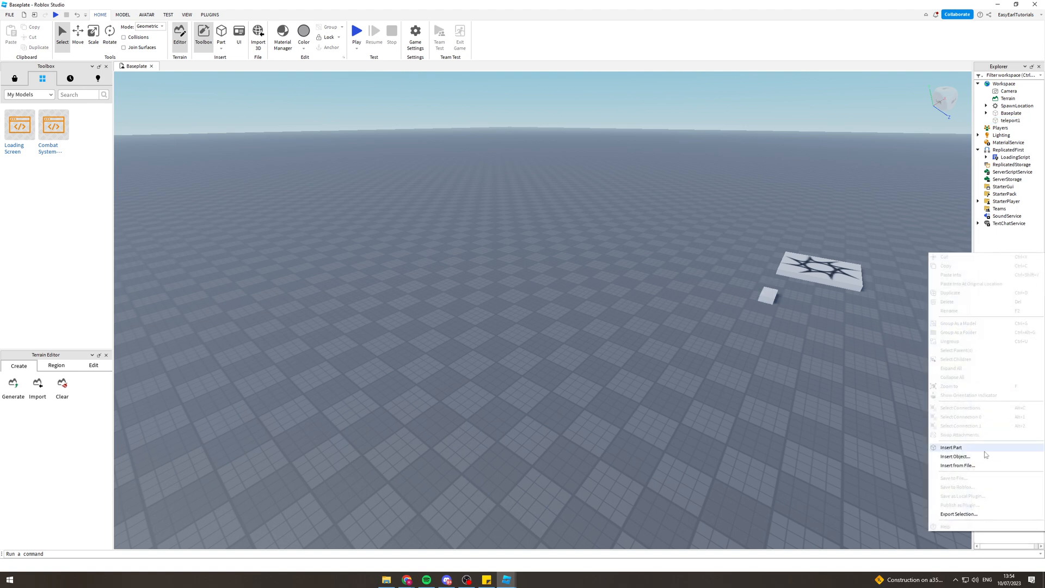
pyautogui.moveTo(954, 451)
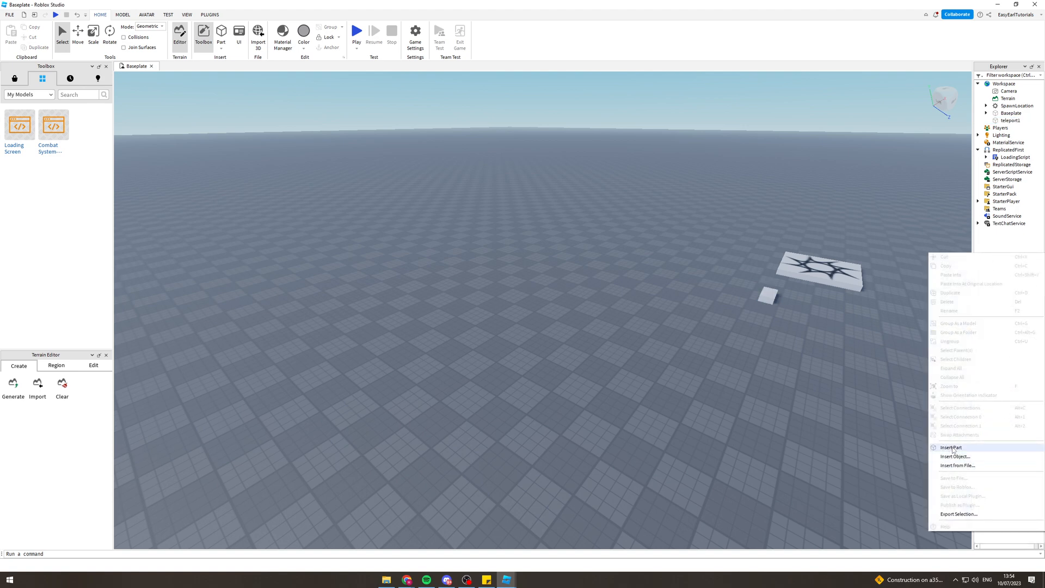
# Insert a second Part under Workspace and rename it teleport2.
pyautogui.click(951, 447)
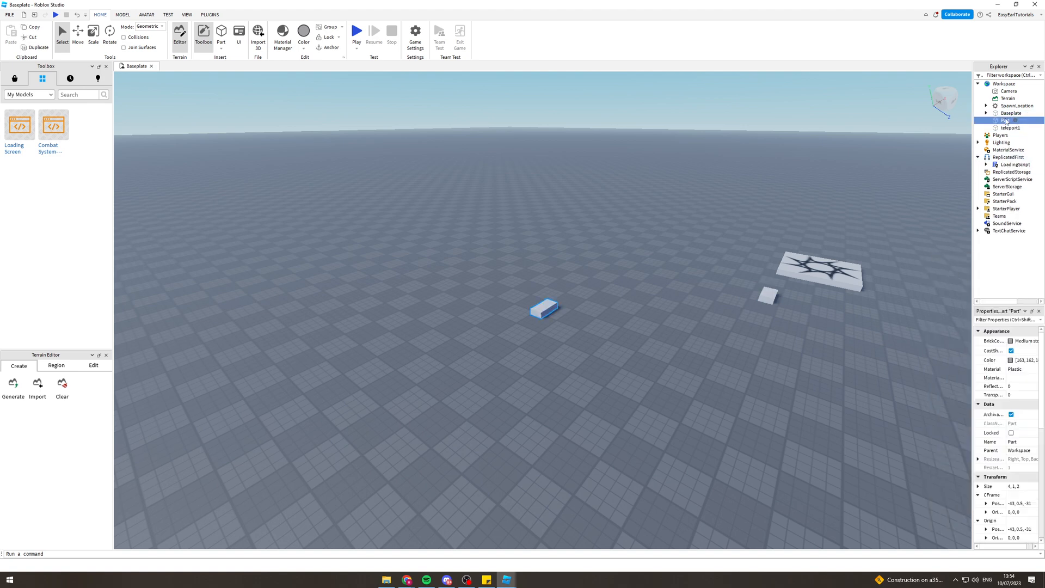
pyautogui.rightClick(1009, 120)
pyautogui.write('teleport2')
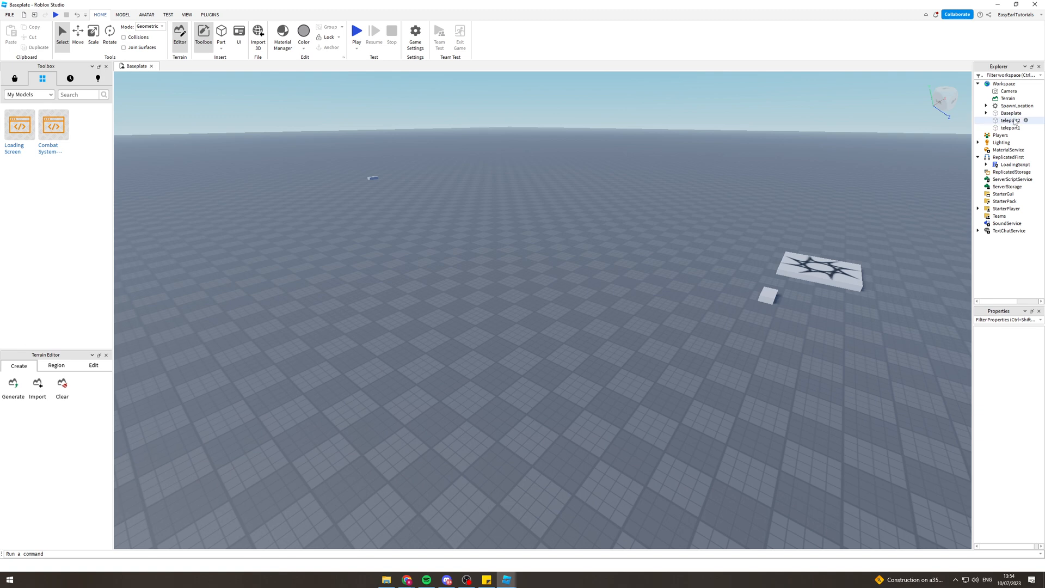
pyautogui.click(1012, 127)
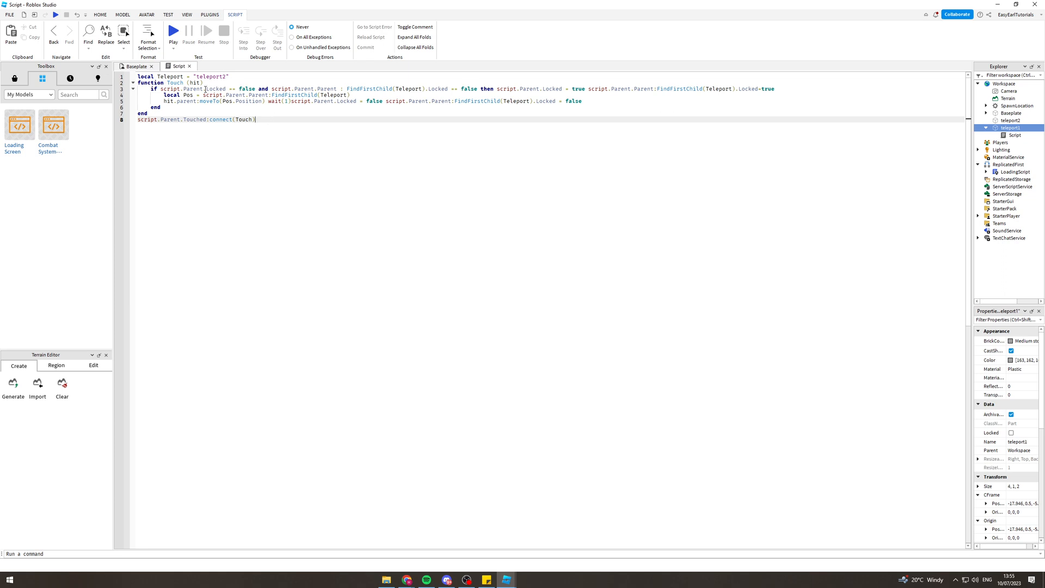
pyautogui.moveTo(317, 113)
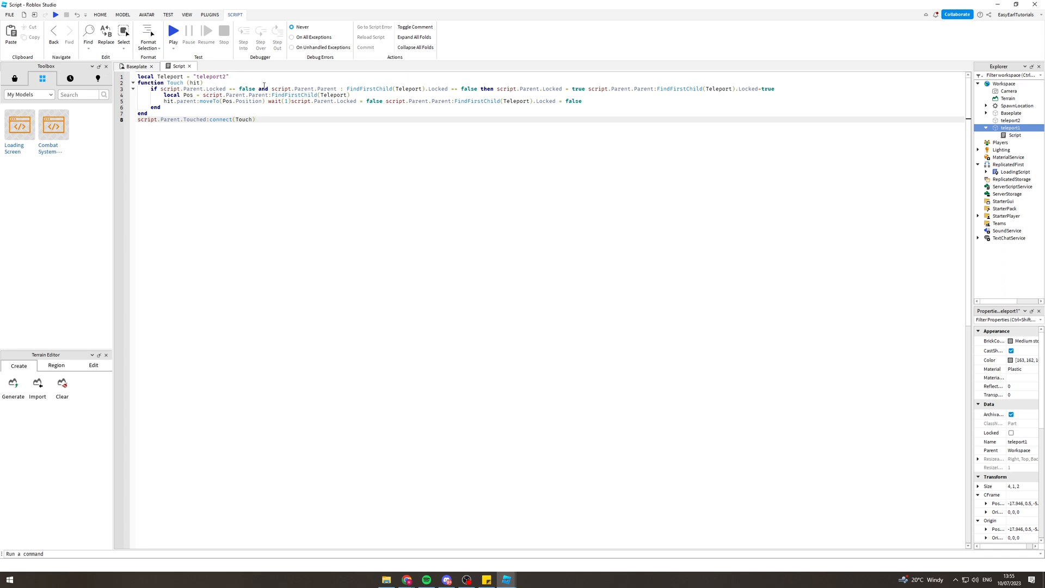
# Add a Script to teleport1 with Touched code targeting "teleport2", and a Script to teleport2.
pyautogui.click(1010, 121)
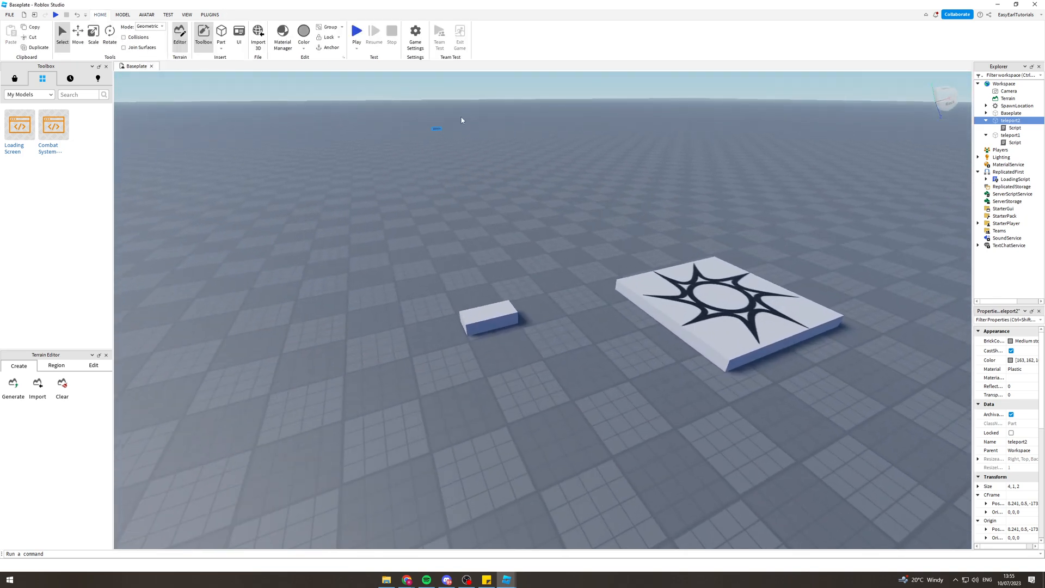
# Launch a Play test of the Baseplate place from the Home tab.
pyautogui.click(357, 33)
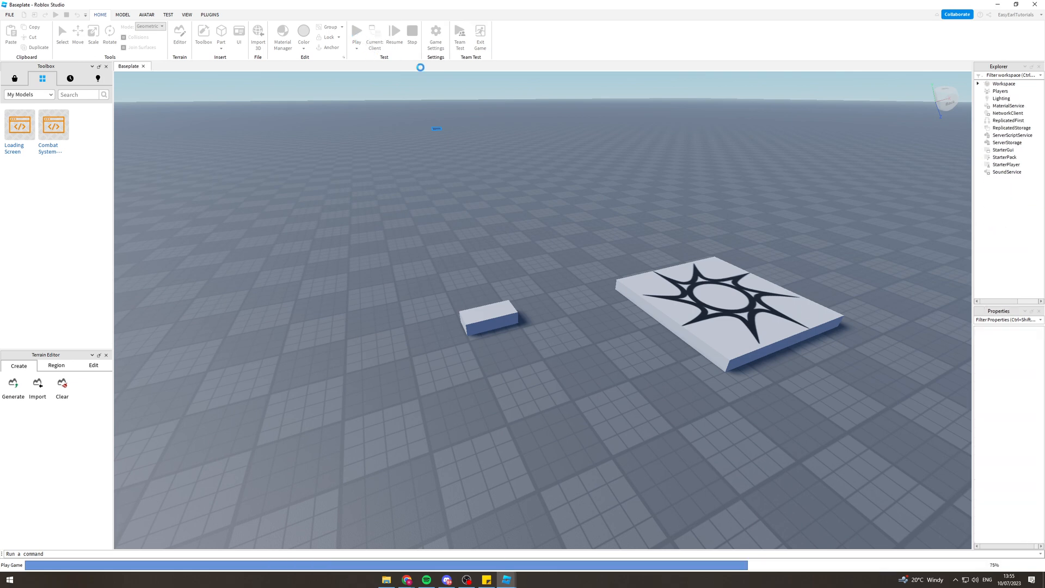
pyautogui.click(357, 32)
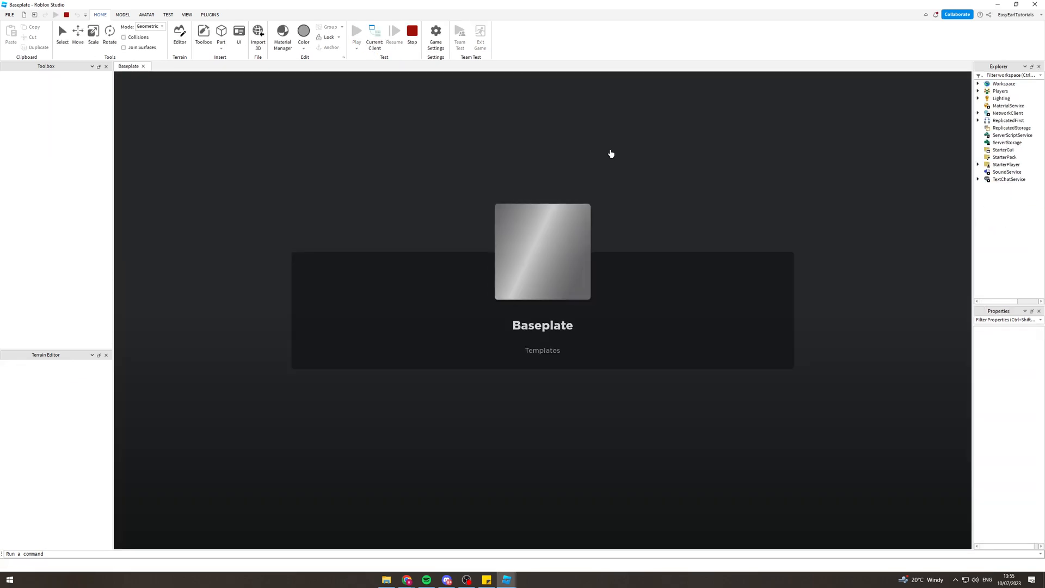